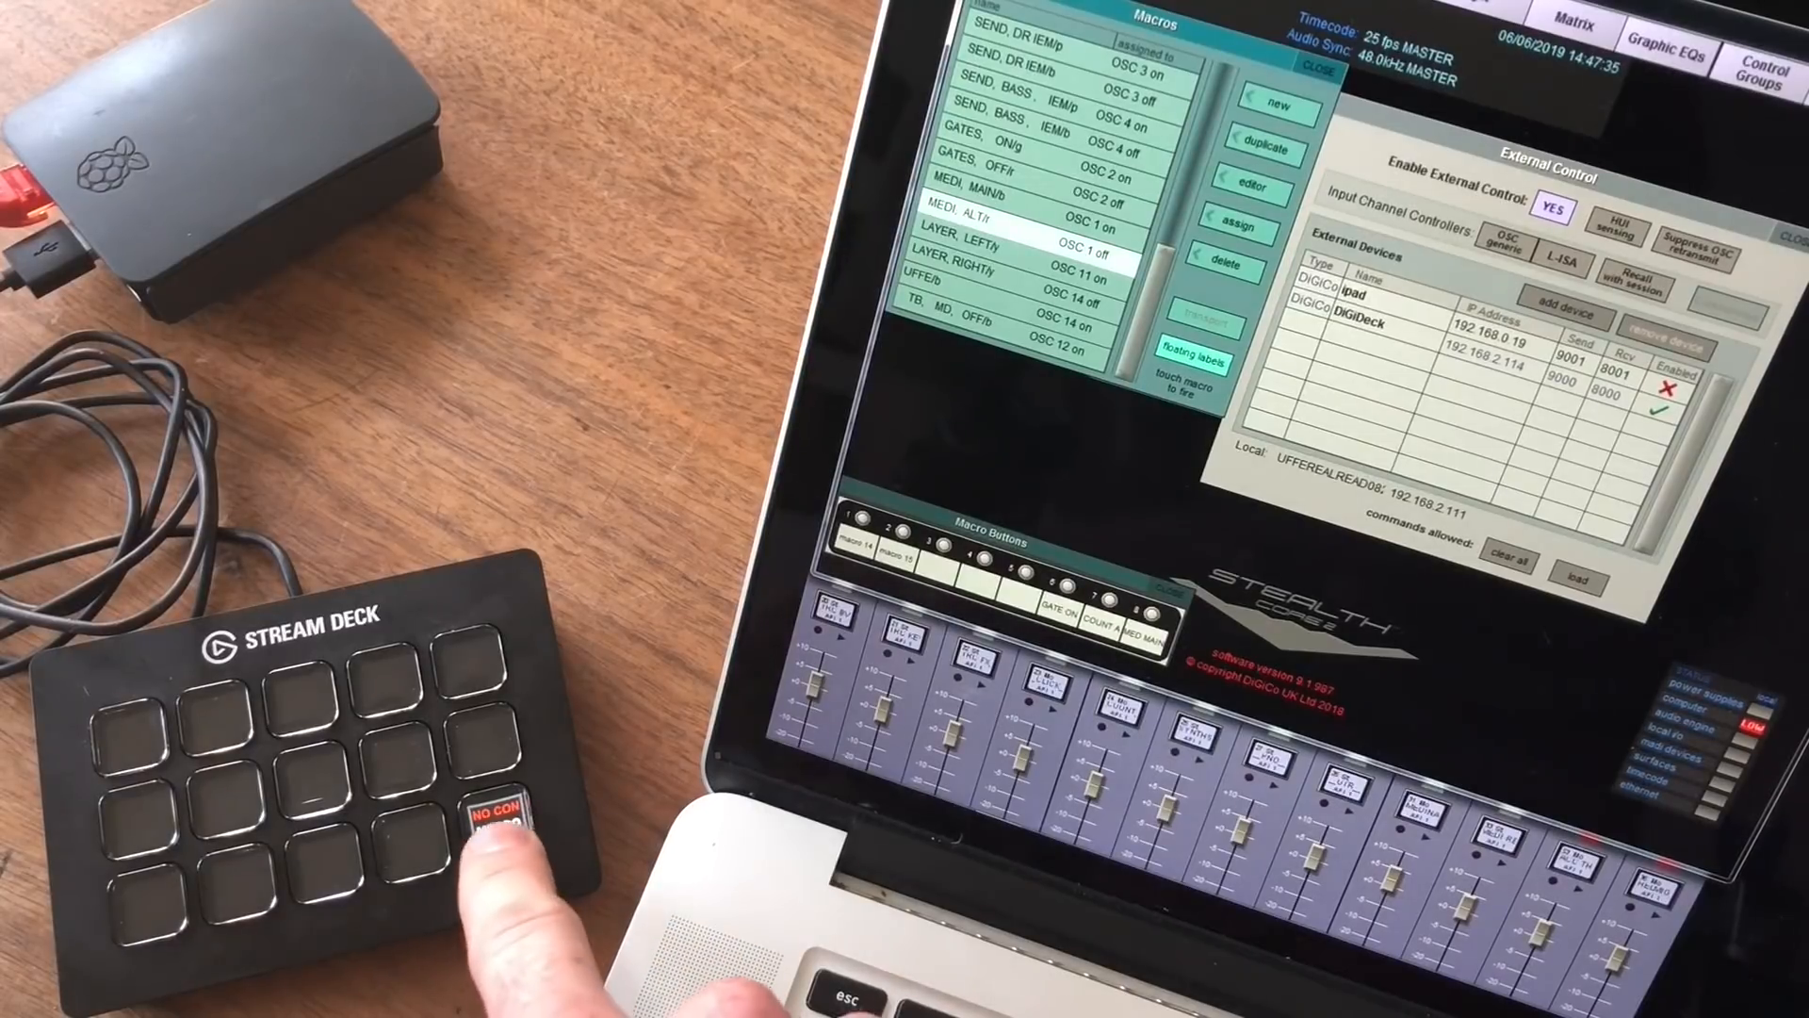
# Show the Stream Deck's network configuration page with local IP, ports and console IP
pyautogui.click(506, 819)
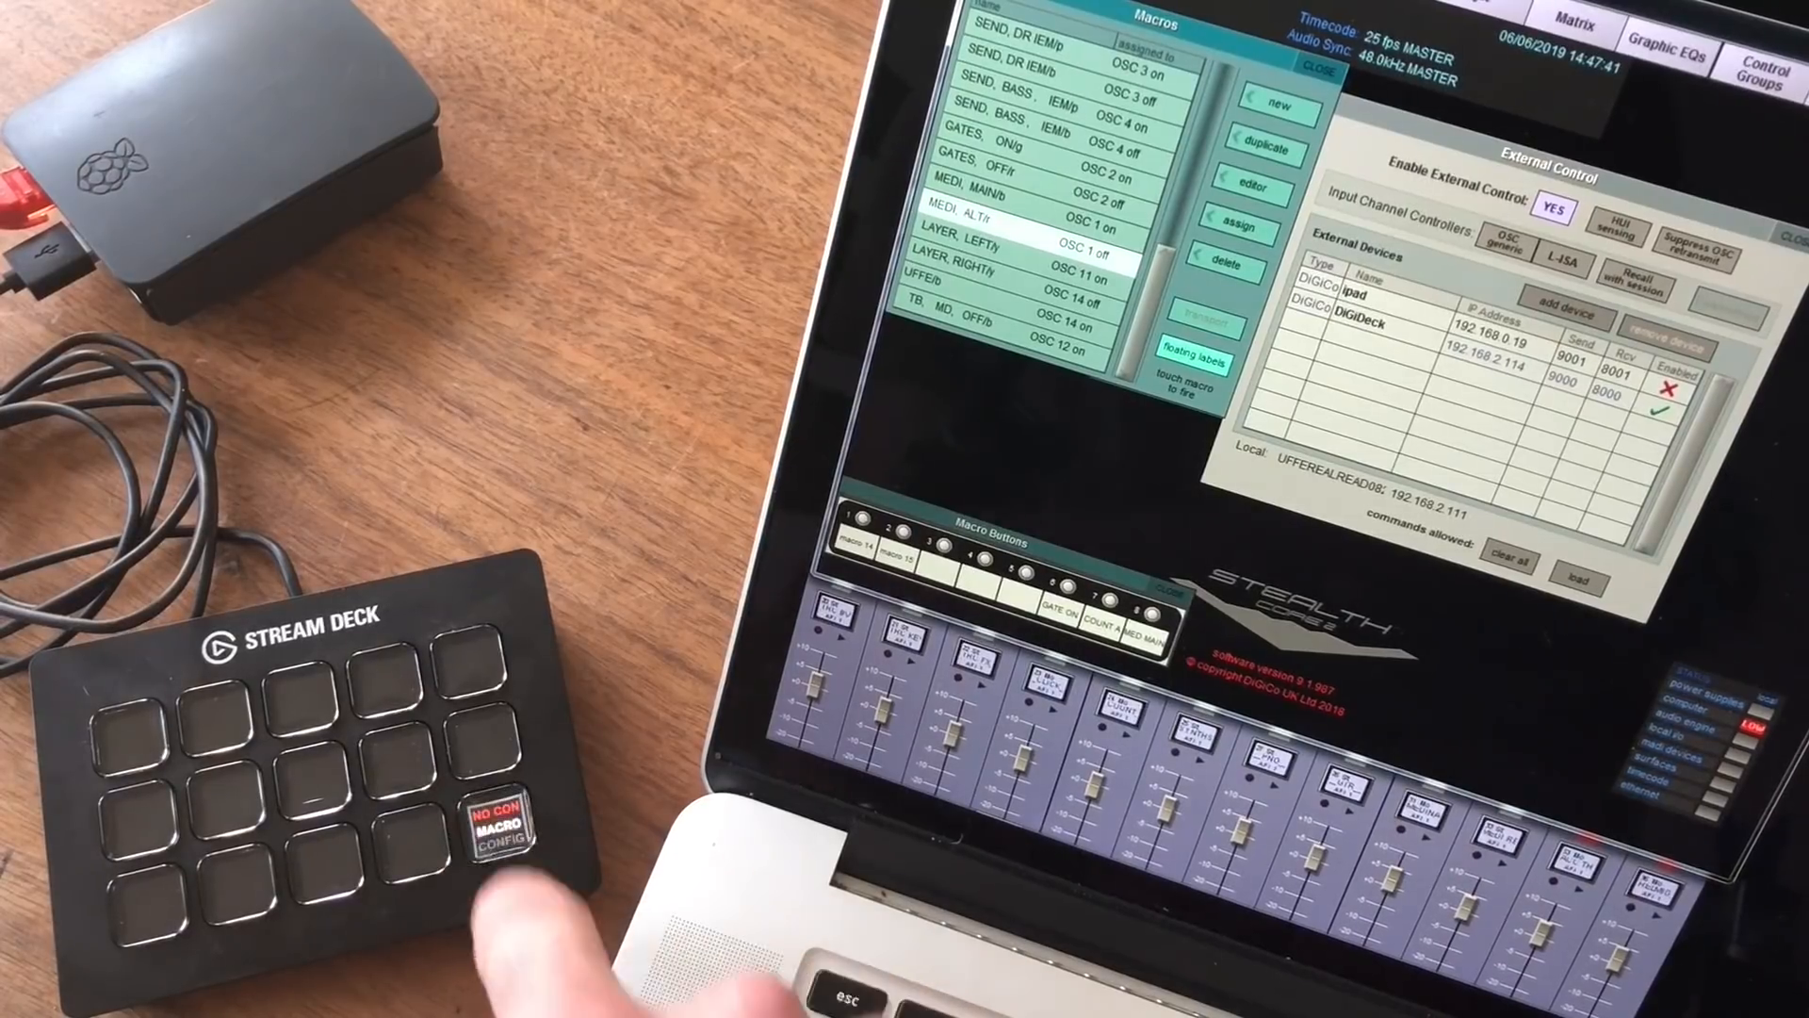
pyautogui.click(513, 823)
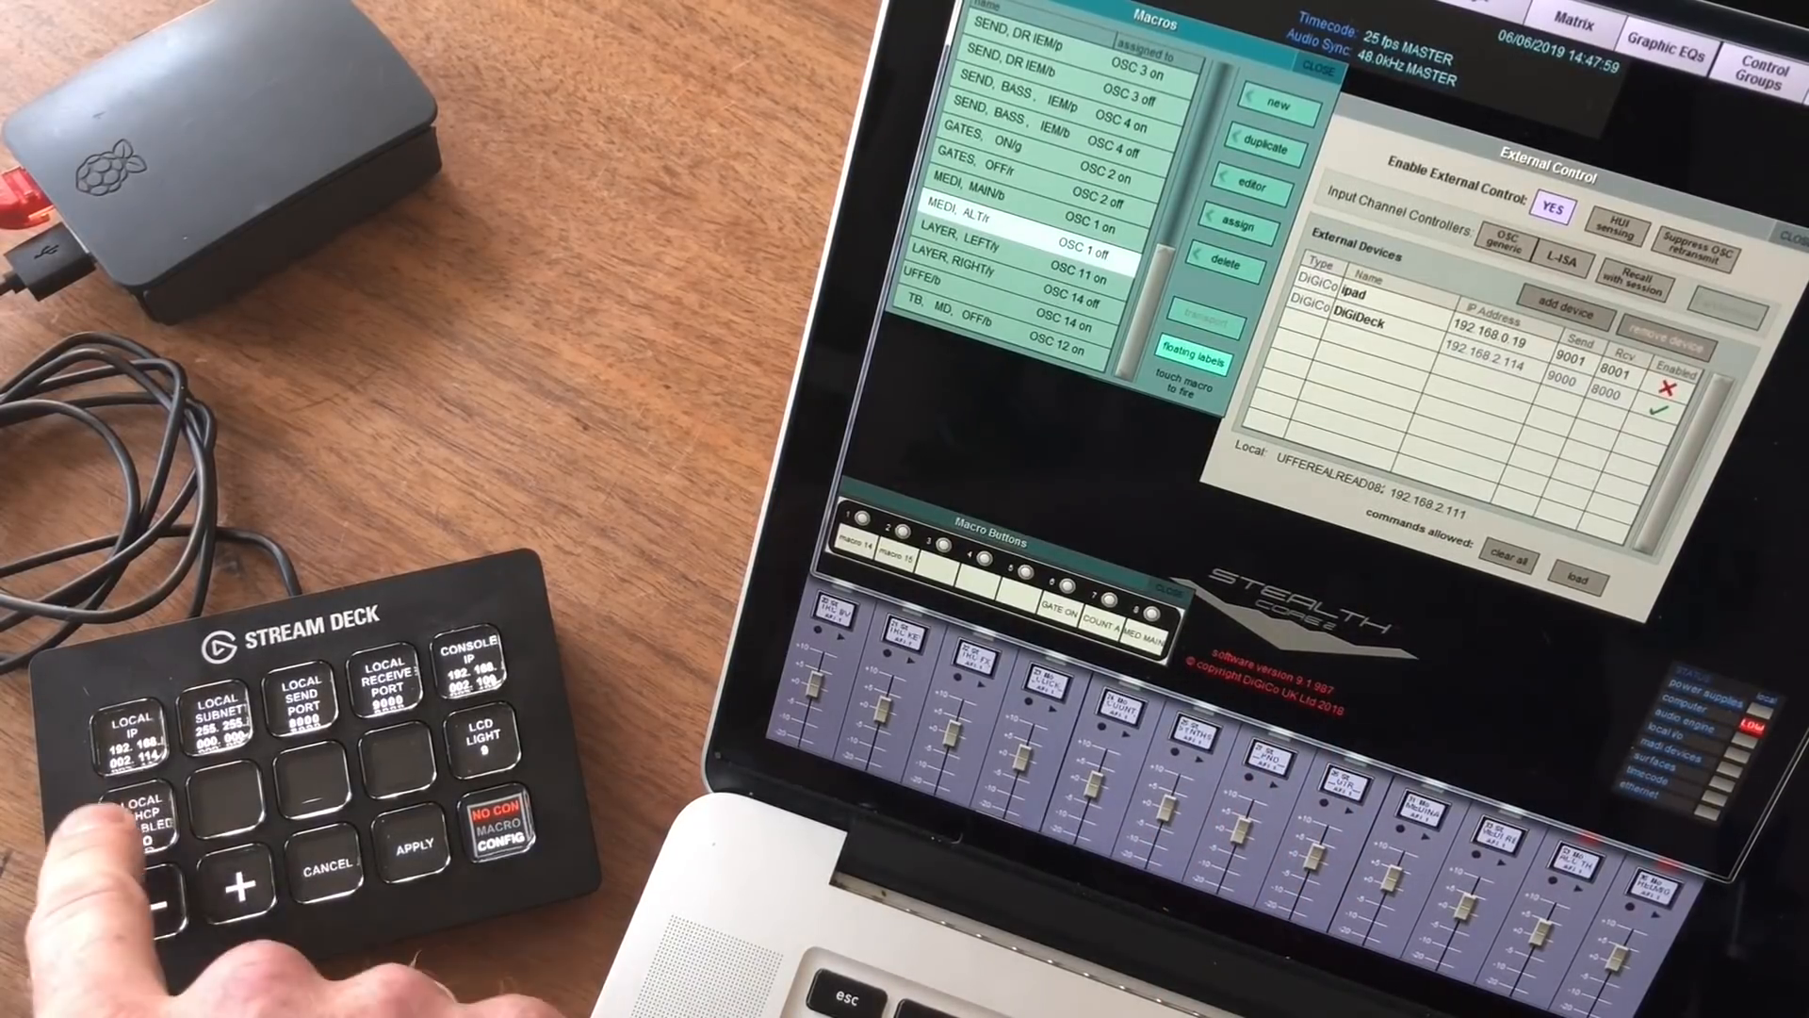
# Enter console IP 192.168.2.111 with DHCP set to NO and apply the network settings
pyautogui.click(130, 807)
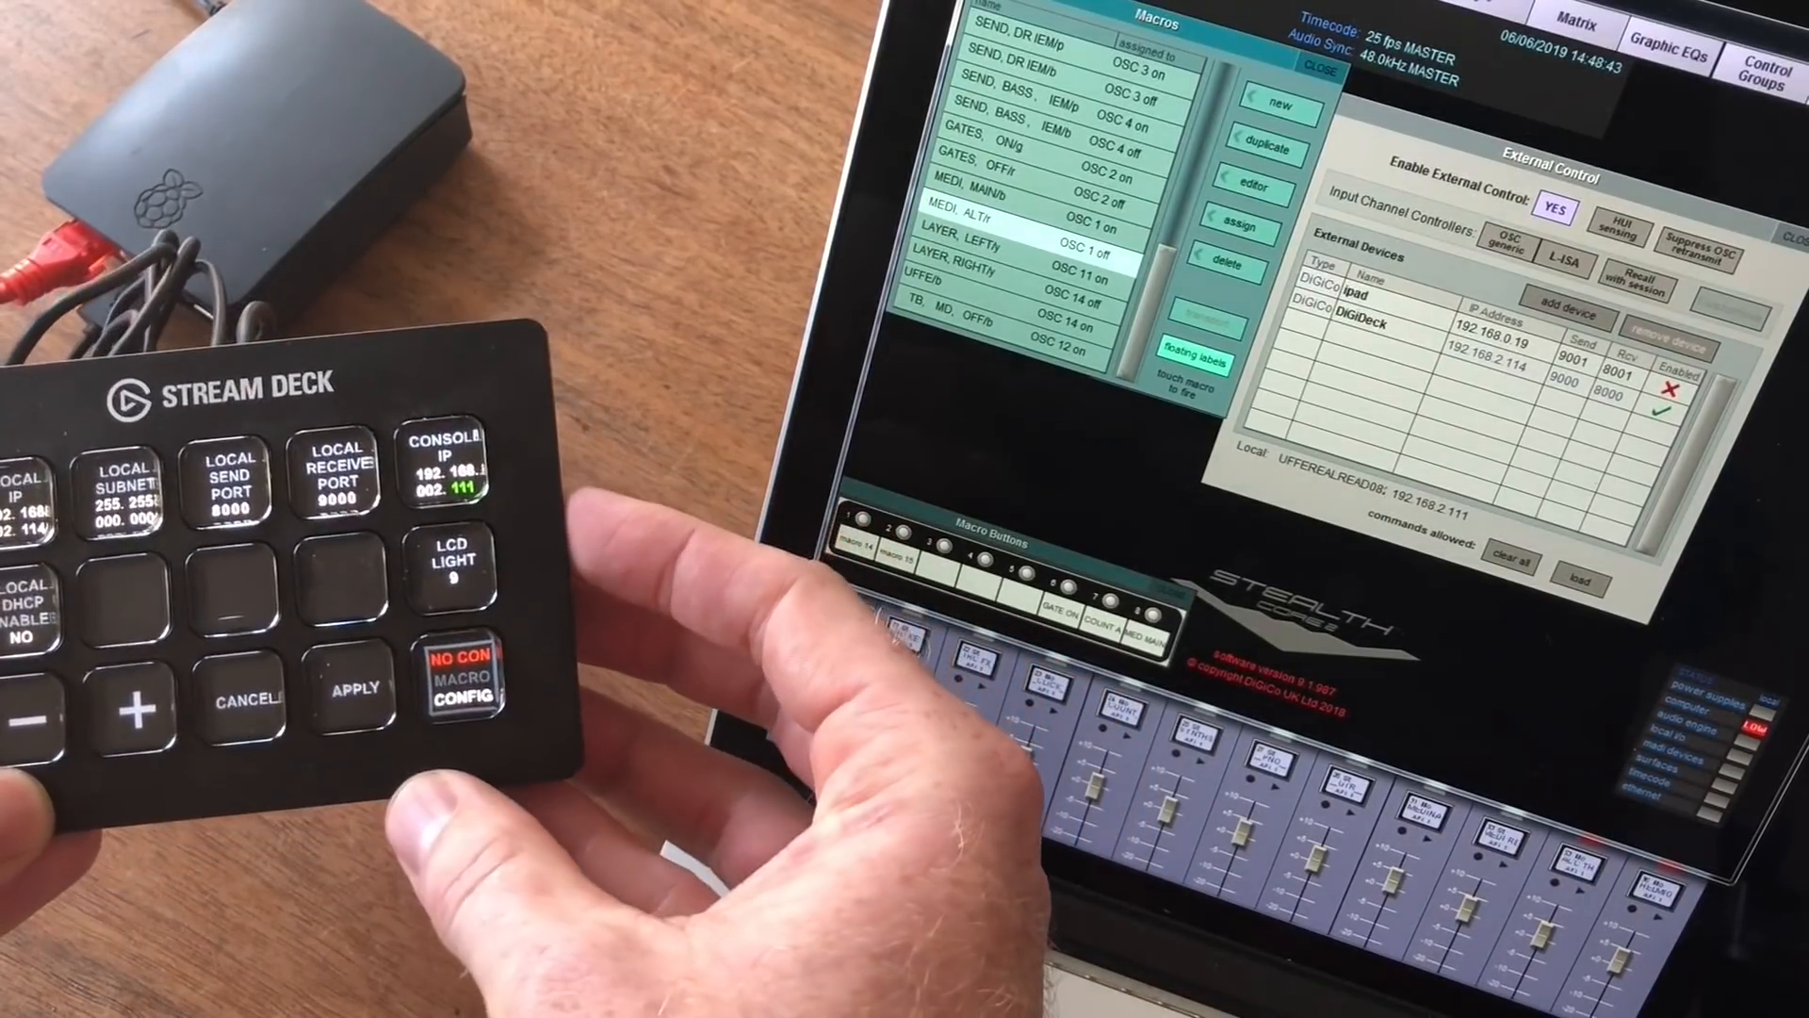
pyautogui.click(459, 677)
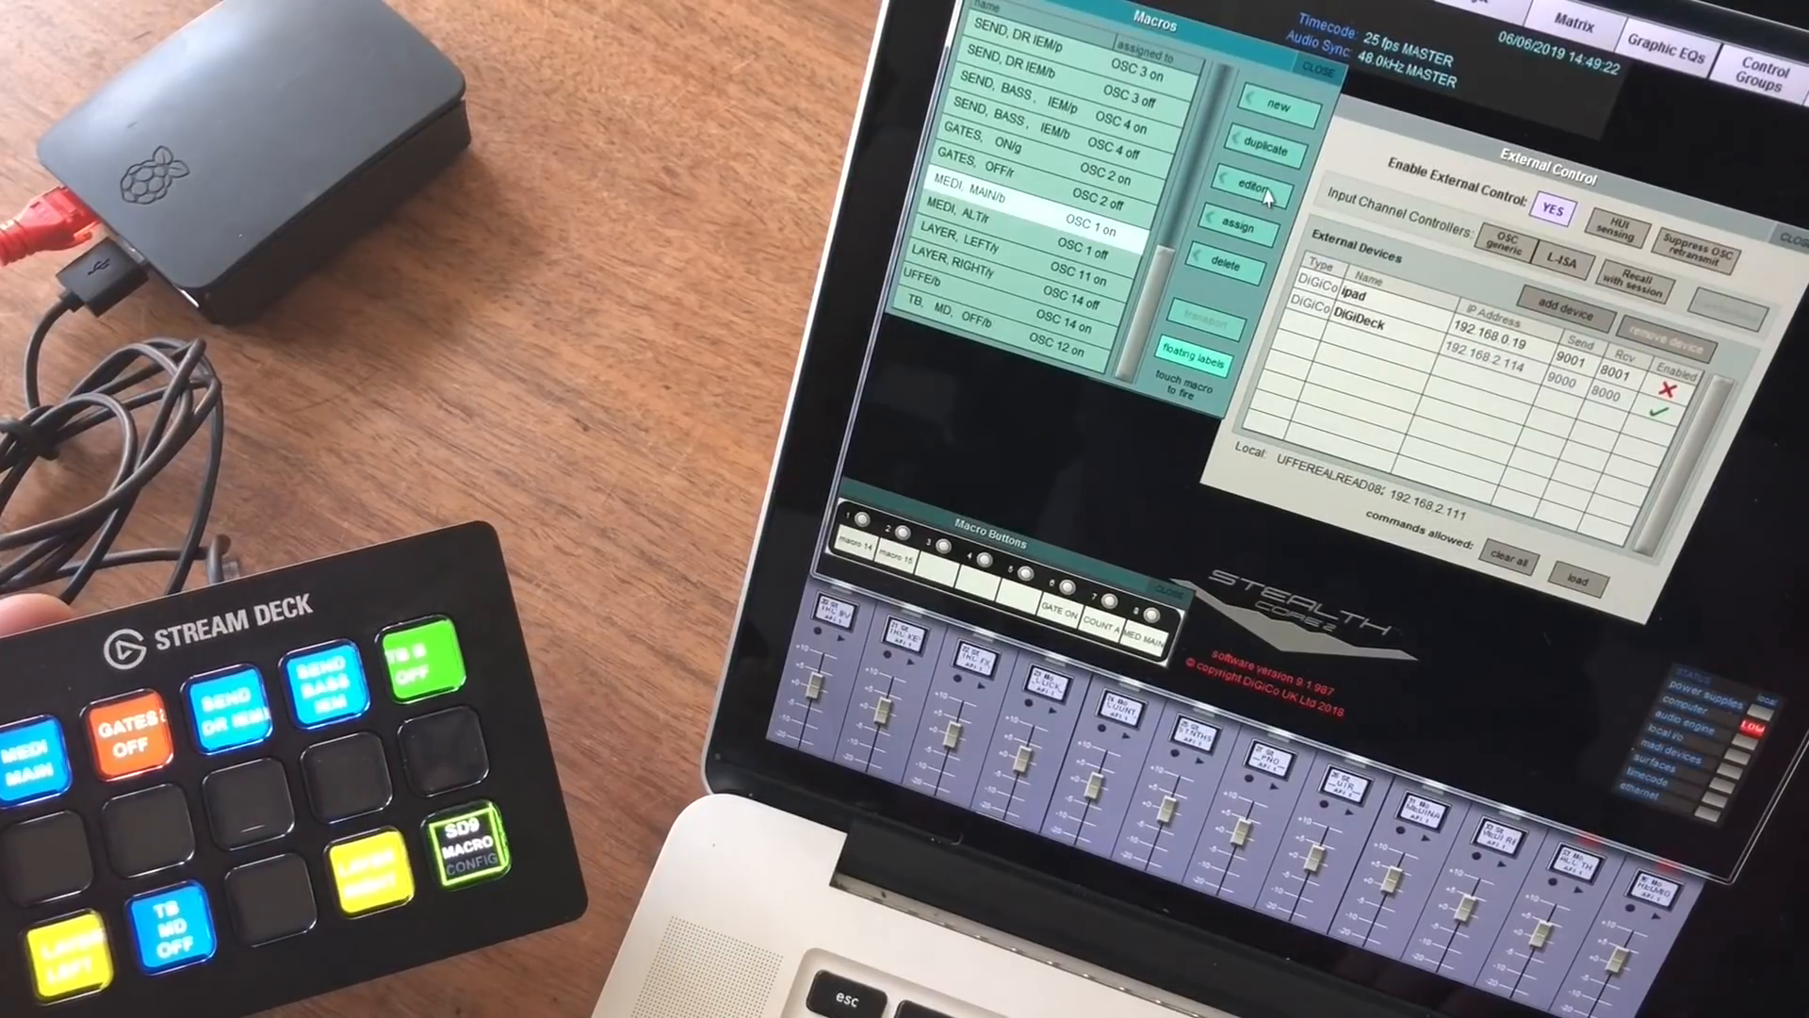
# Open the MEDI MAIN macro in the Macro Editor to view its input channel commands
pyautogui.click(1240, 188)
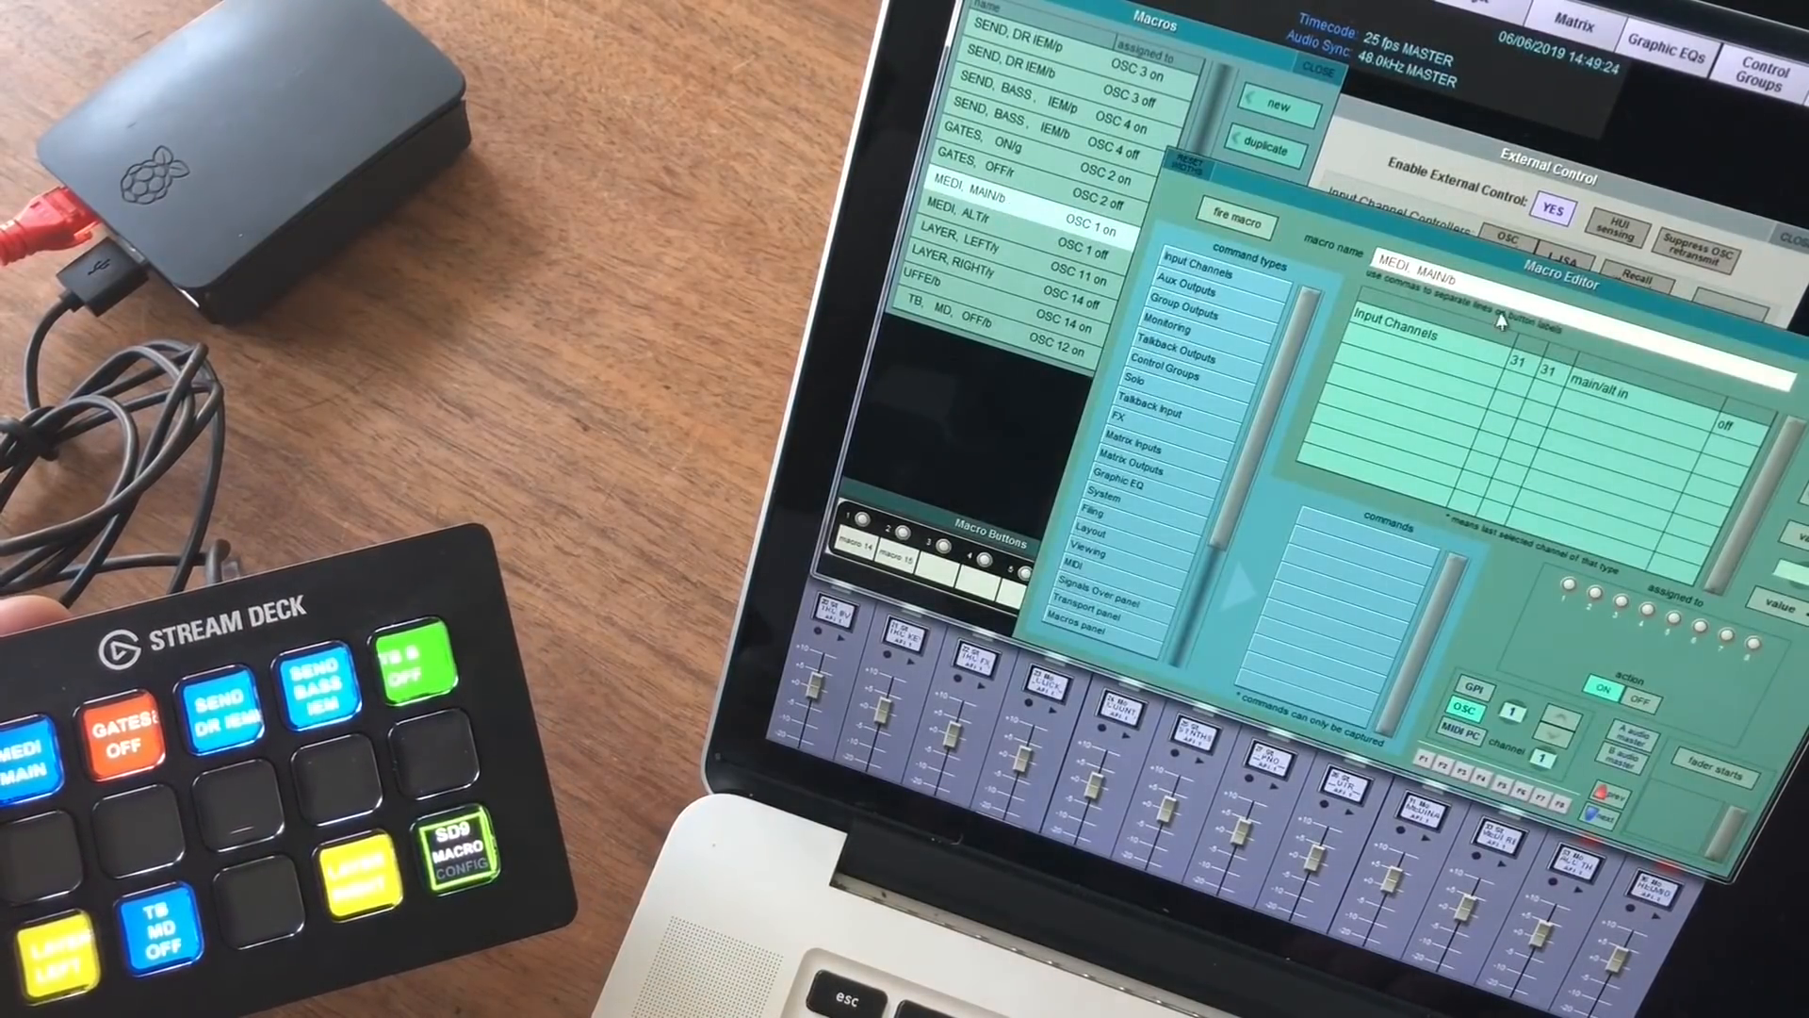